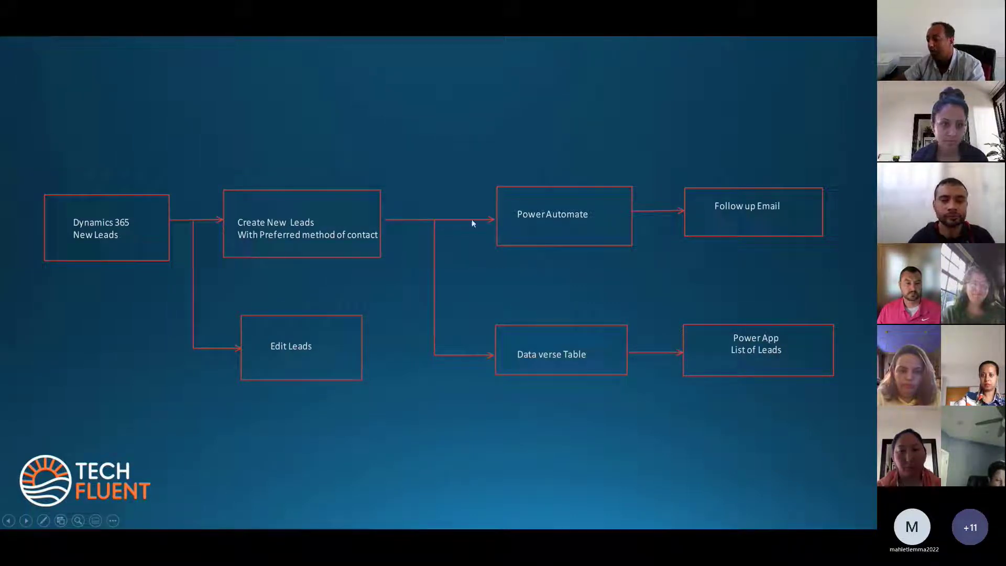
mouse_move(521, 230)
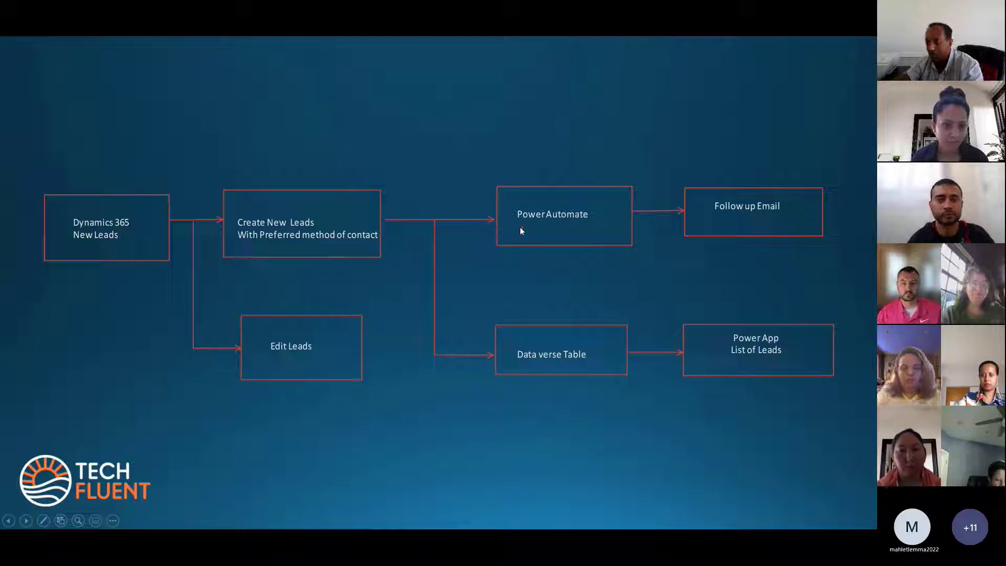
mouse_move(776, 218)
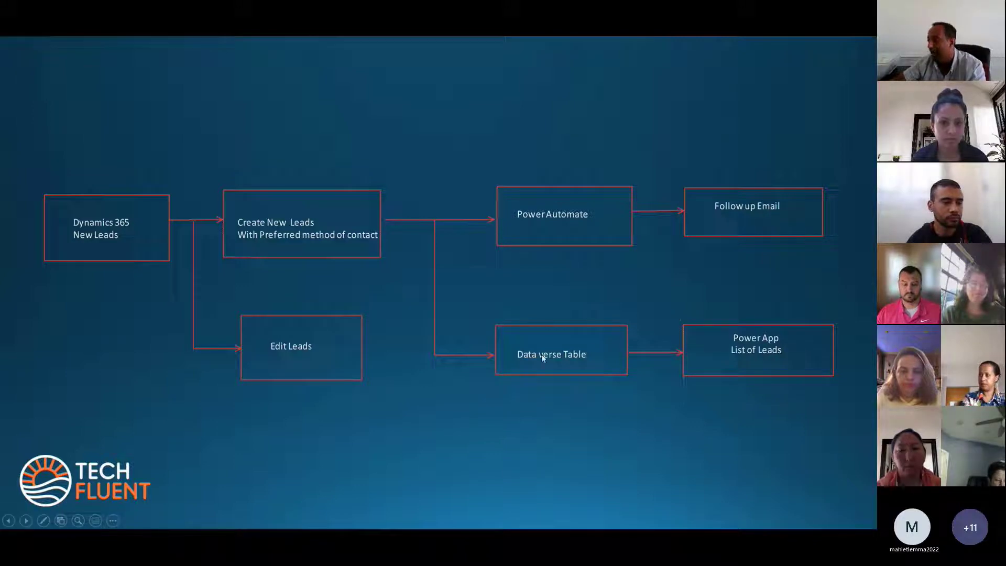
mouse_move(588, 380)
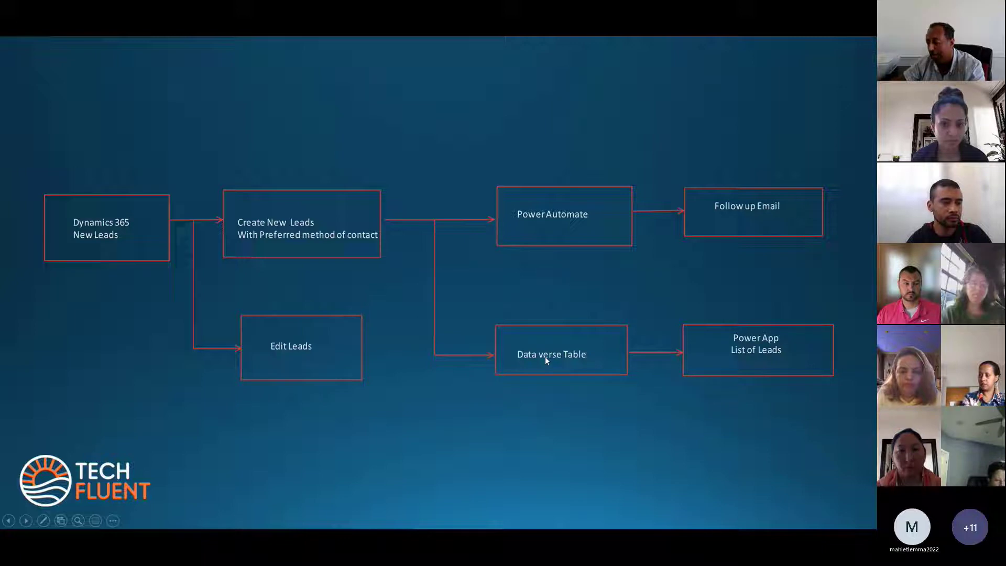
mouse_move(556, 371)
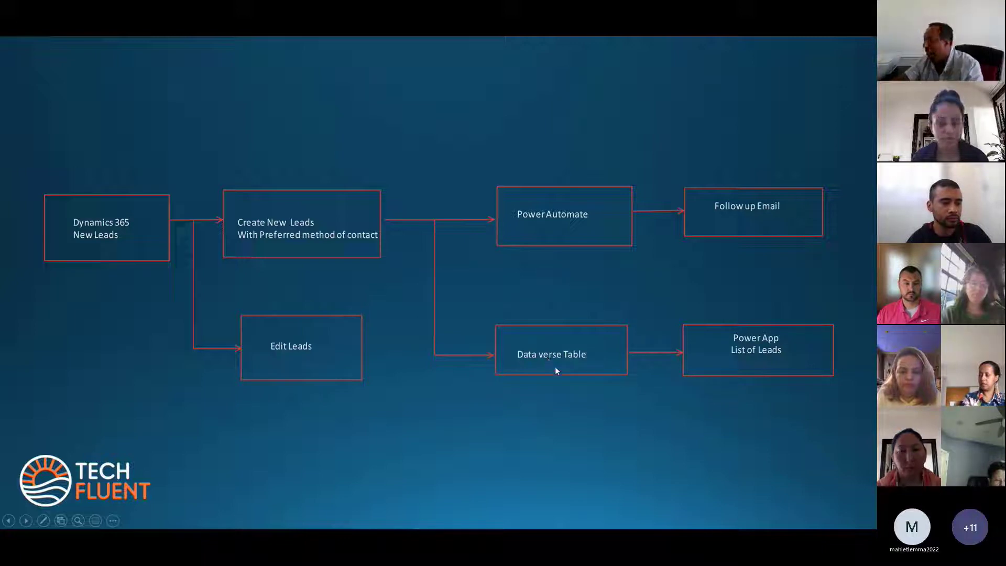
mouse_move(762, 374)
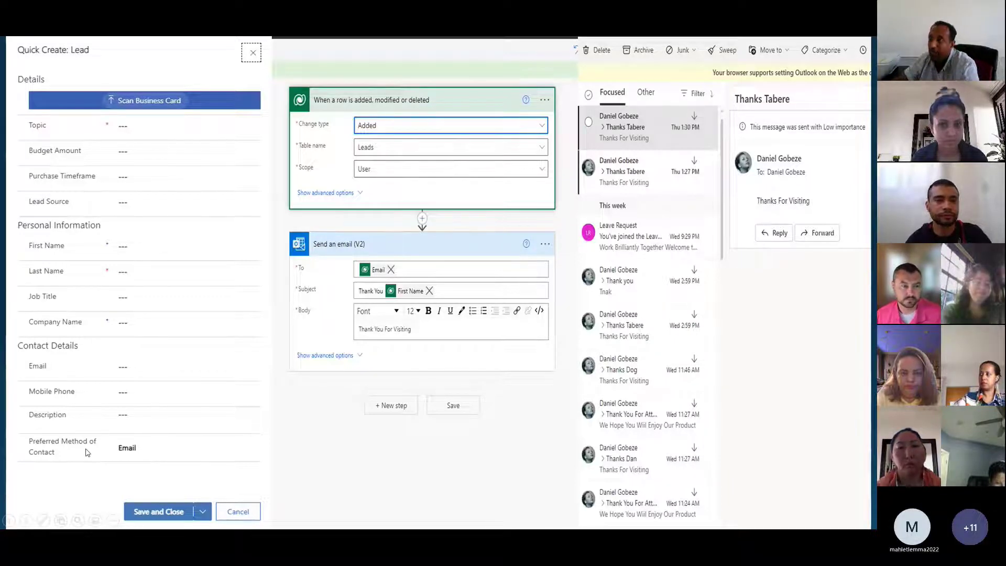
mouse_move(139, 79)
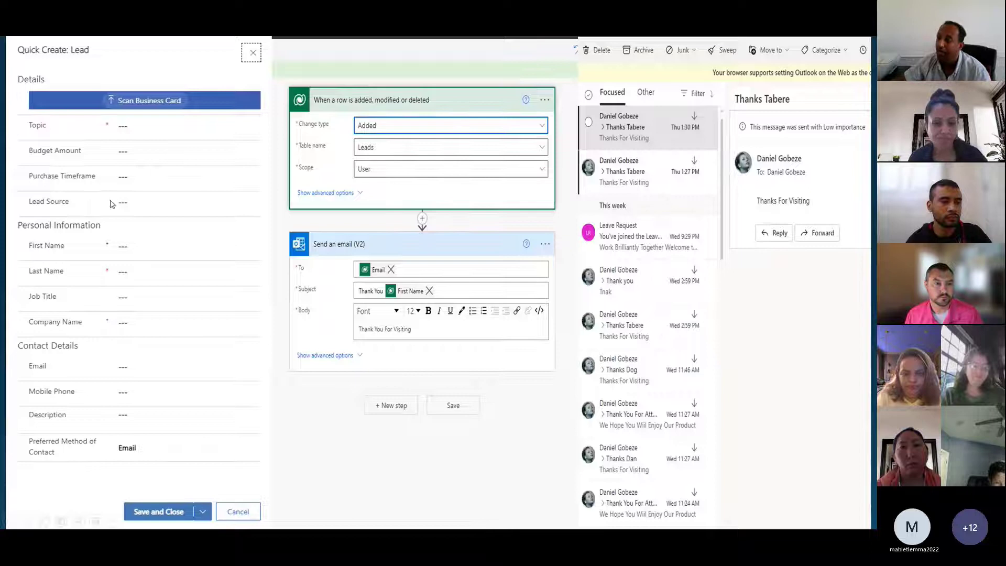
mouse_move(171, 273)
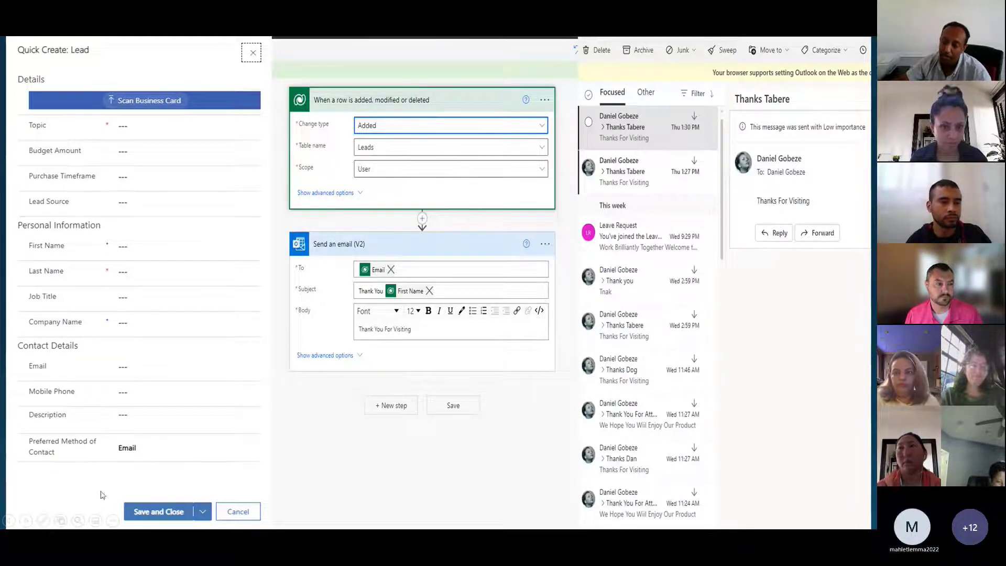
mouse_move(116, 476)
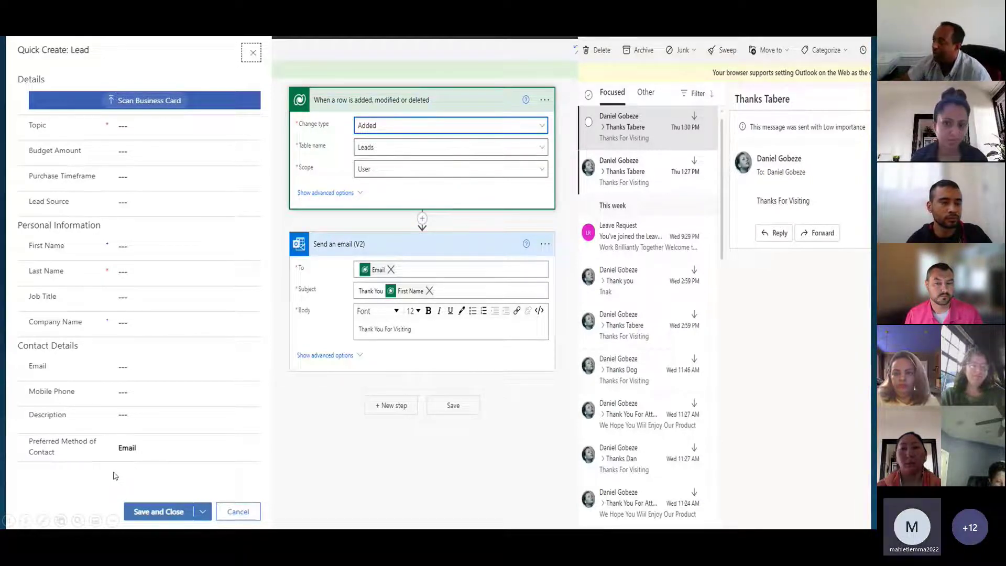
mouse_move(268, 125)
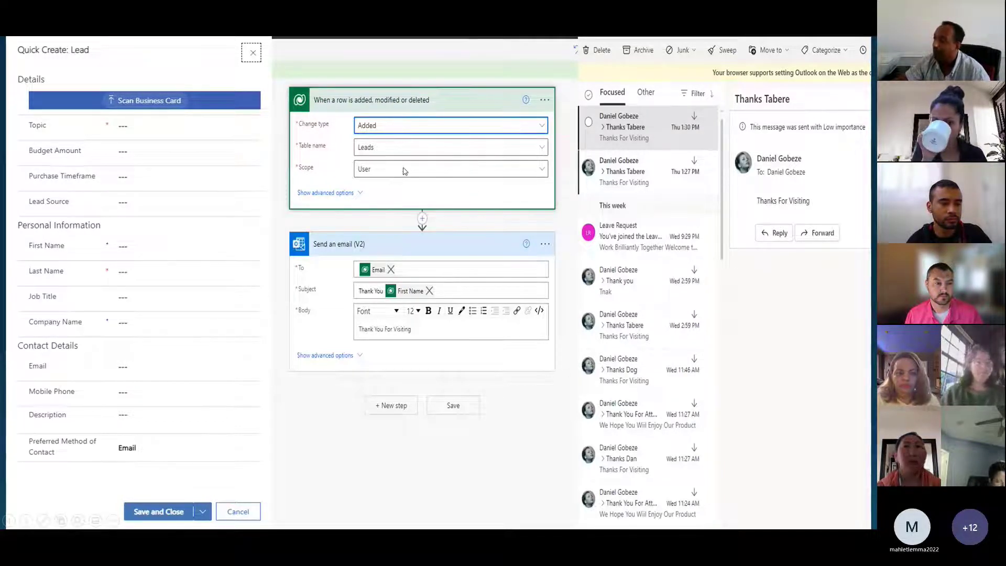
mouse_move(401, 263)
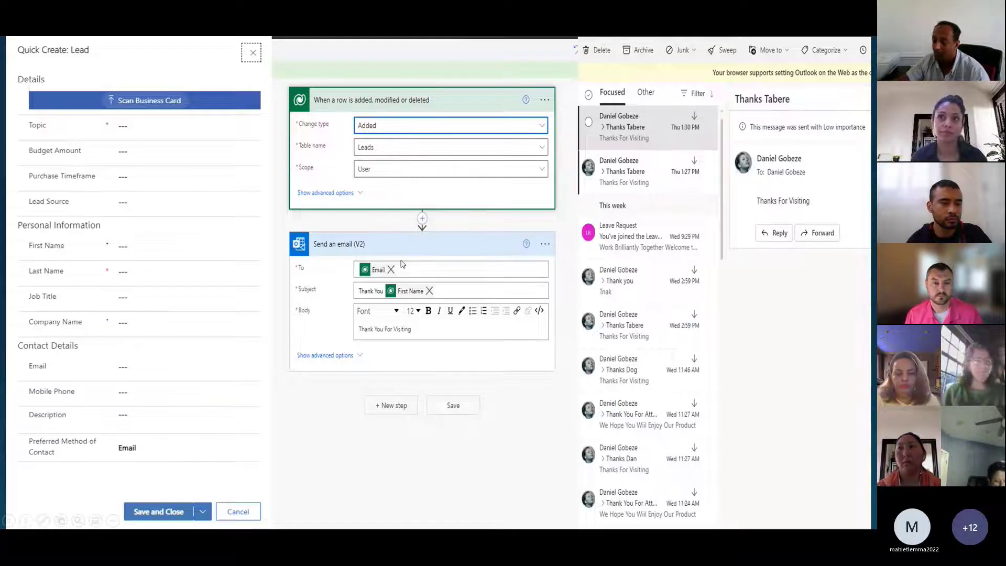
mouse_move(484, 245)
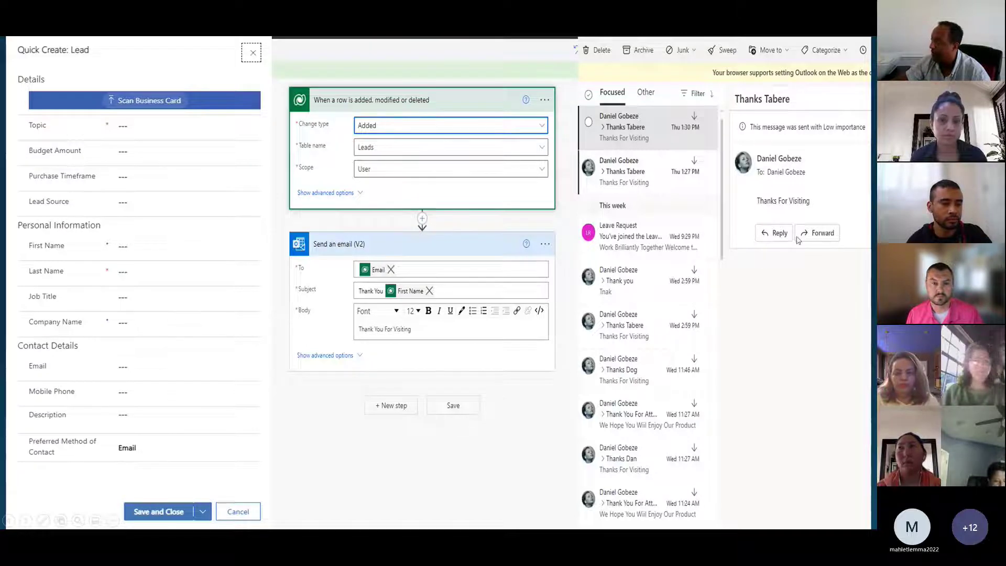
mouse_move(740, 258)
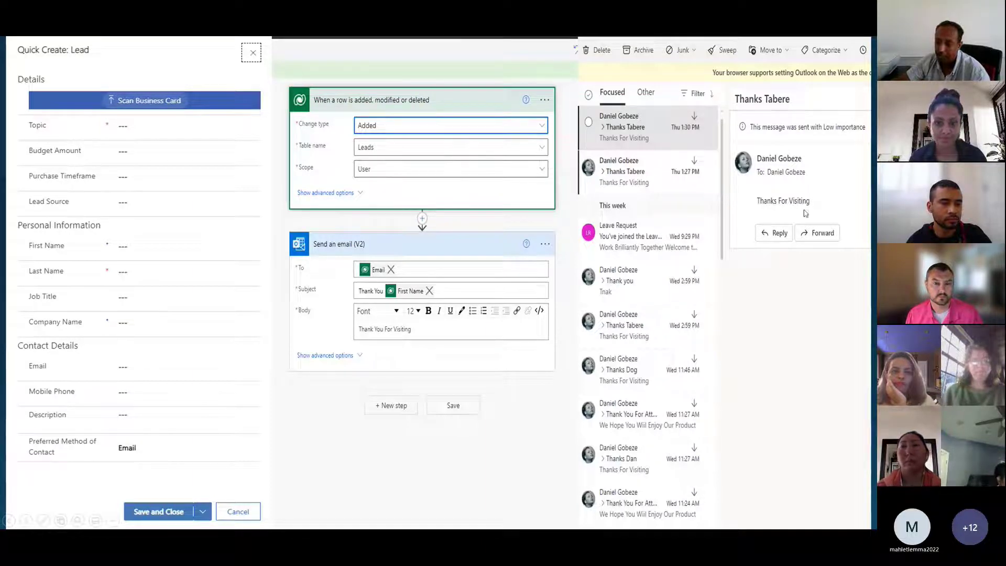
mouse_move(433, 470)
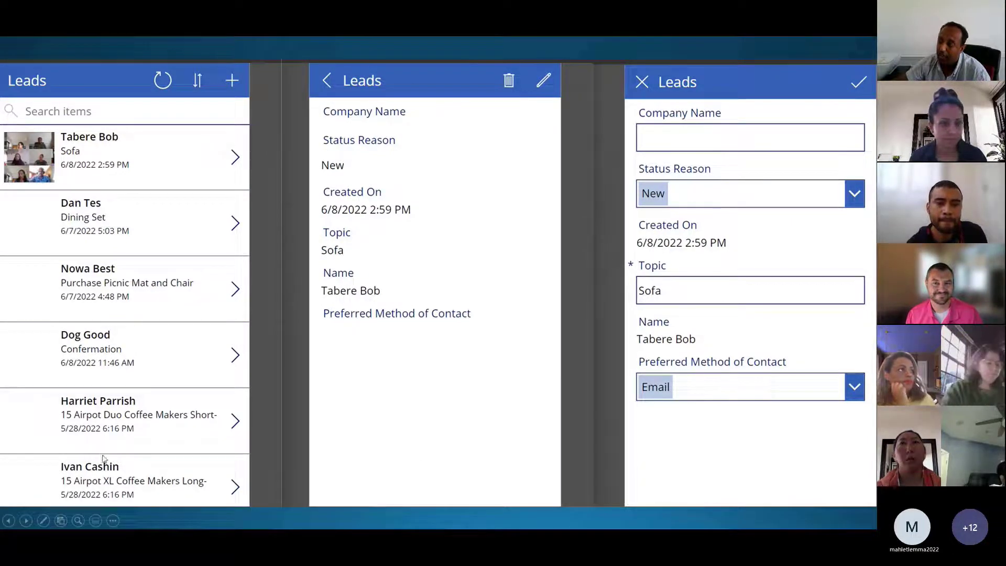
mouse_move(186, 168)
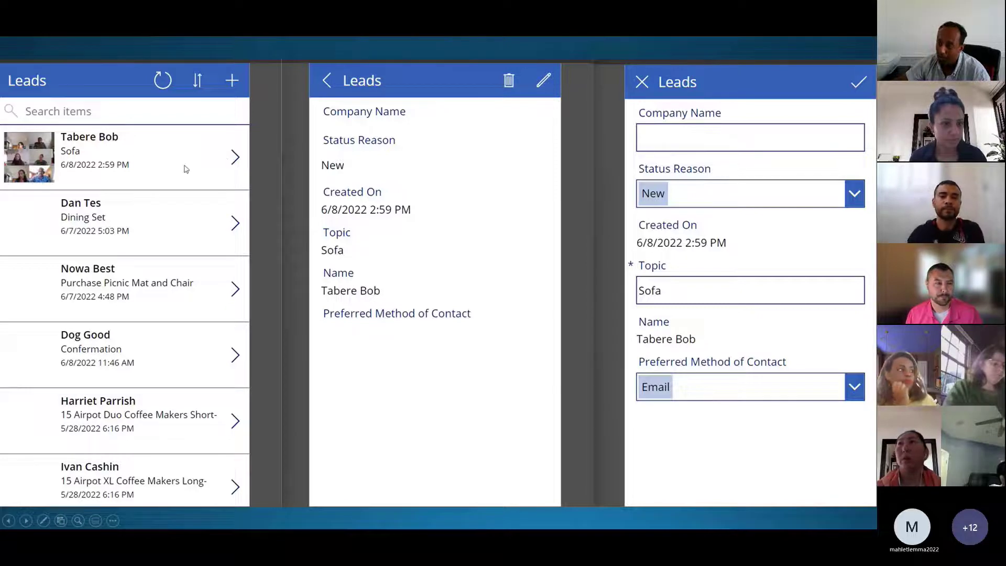
mouse_move(418, 222)
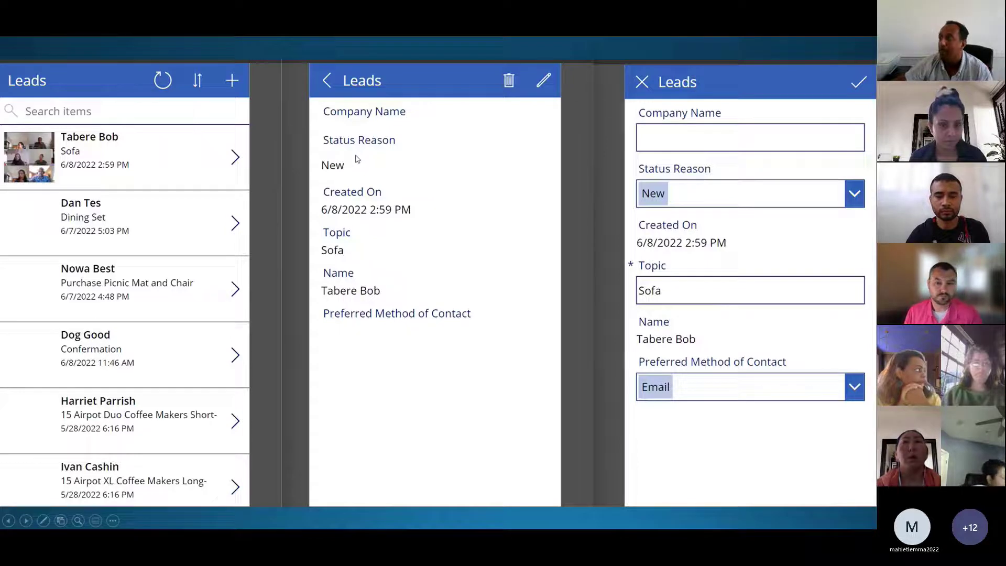
mouse_move(361, 224)
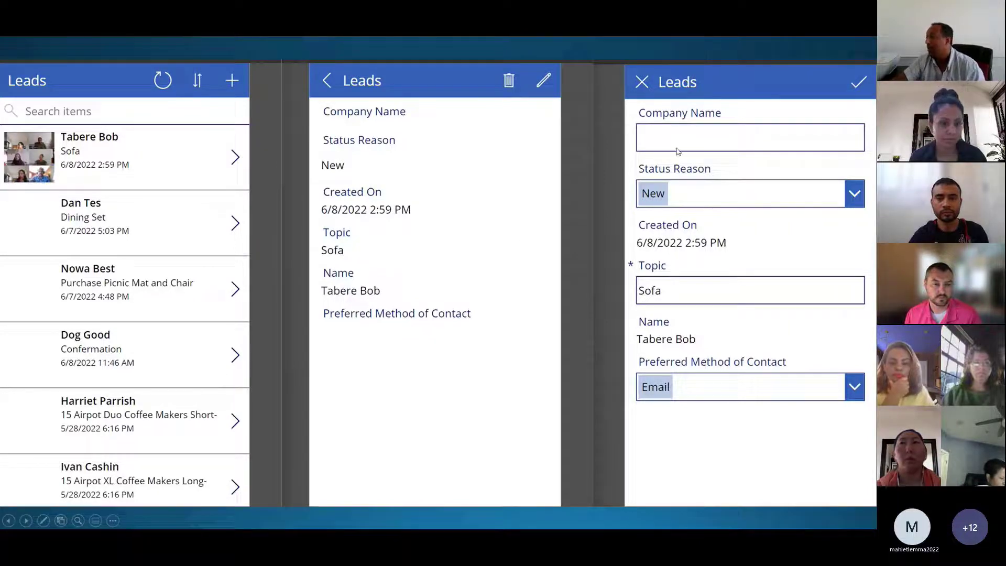
mouse_move(589, 178)
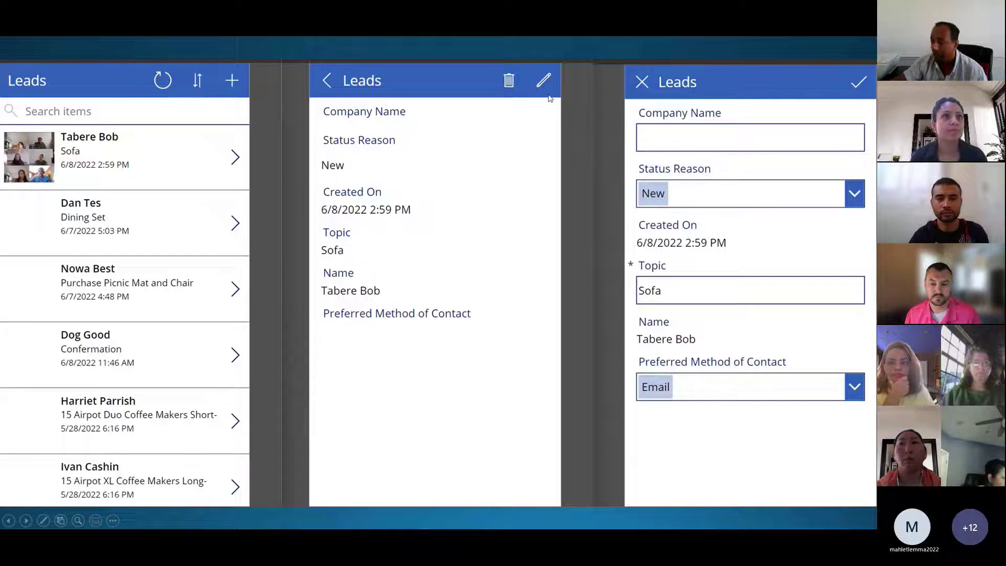
mouse_move(840, 313)
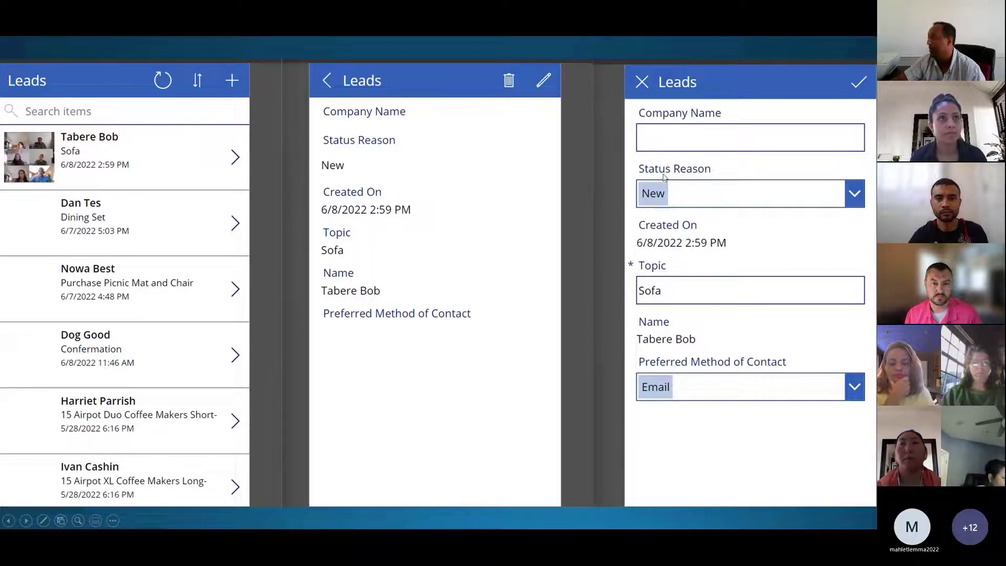
mouse_move(670, 206)
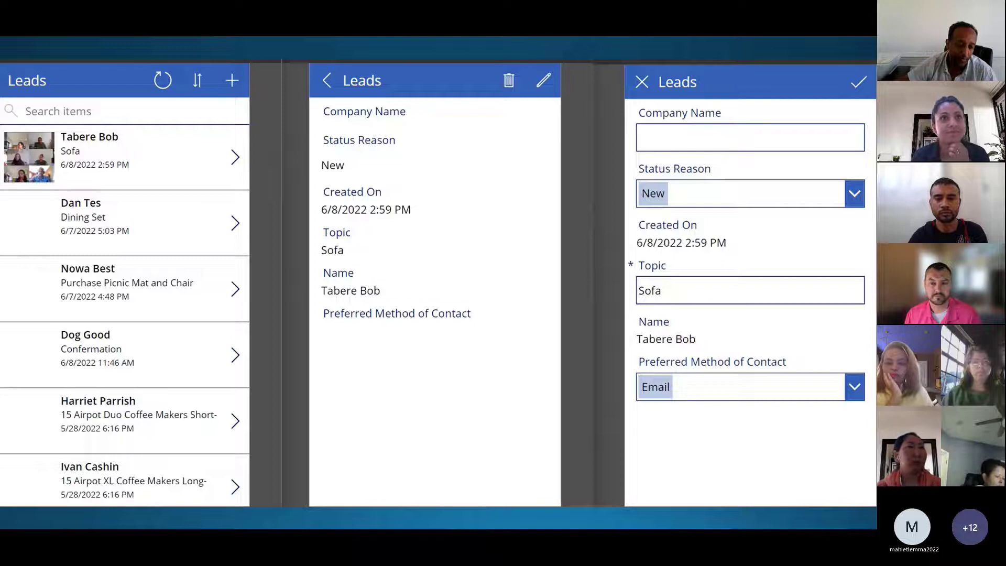
Leave the slideshow and return to the Dynamics 365 My Open Leads list
left_click(733, 43)
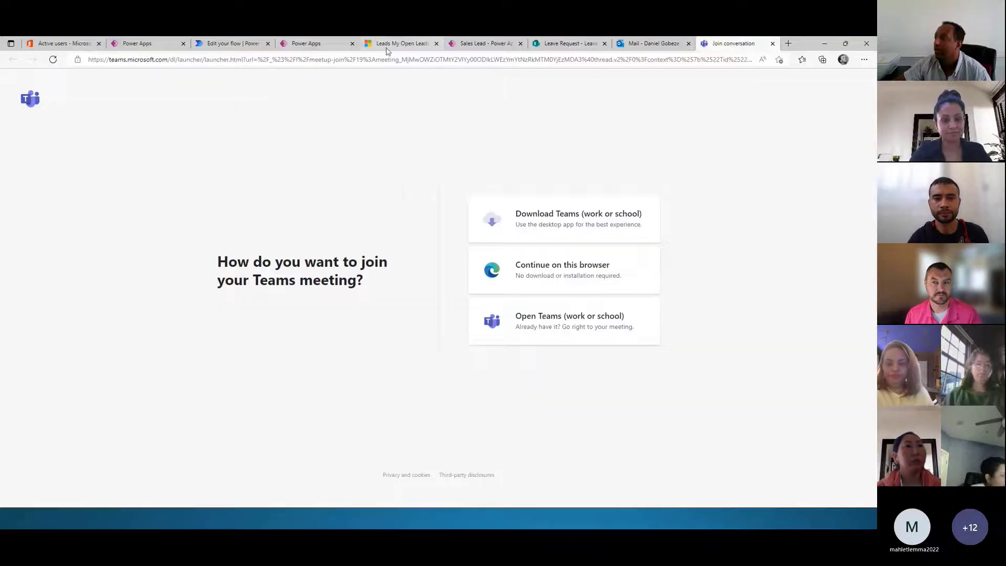
left_click(398, 43)
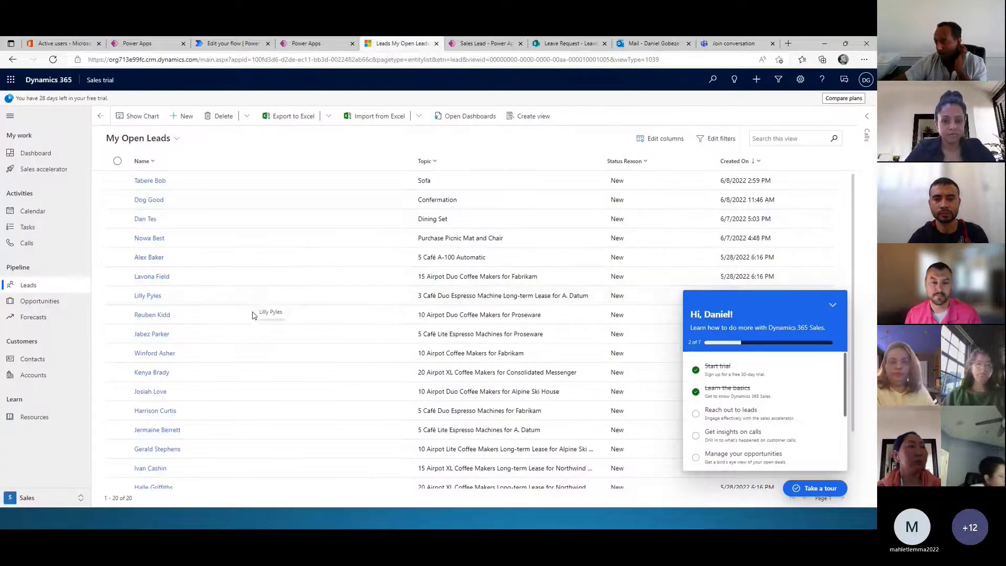
mouse_move(245, 242)
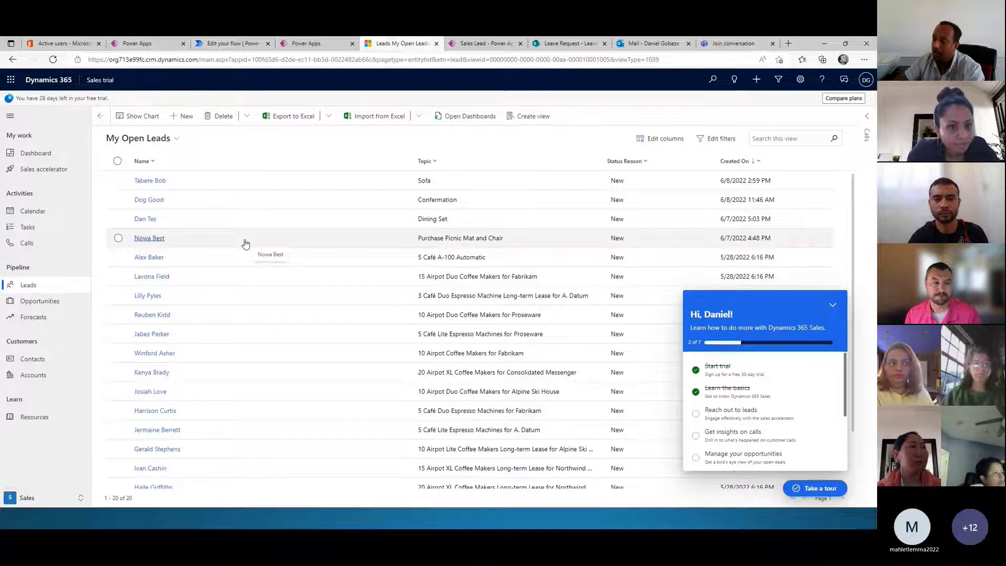
mouse_move(203, 191)
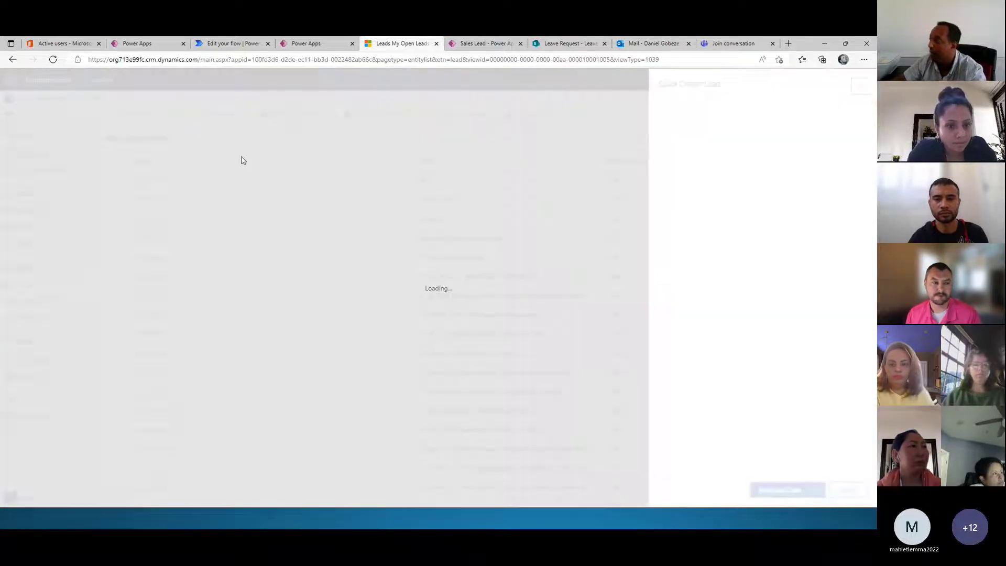
mouse_move(702, 270)
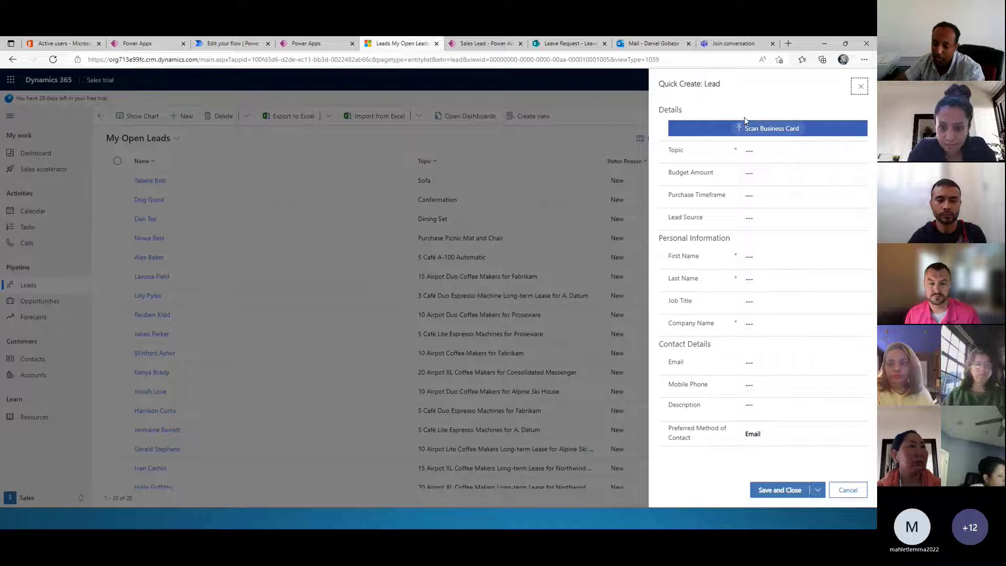
Enter last name 'gobeze', pick the saved email suggestion, and attempt Save and Close
left_click(804, 255)
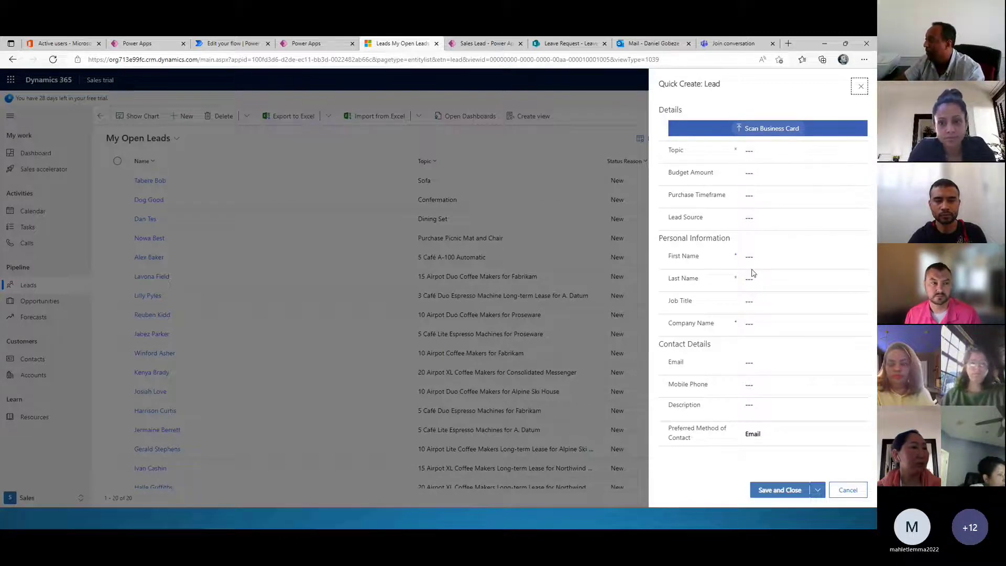
left_click(804, 277)
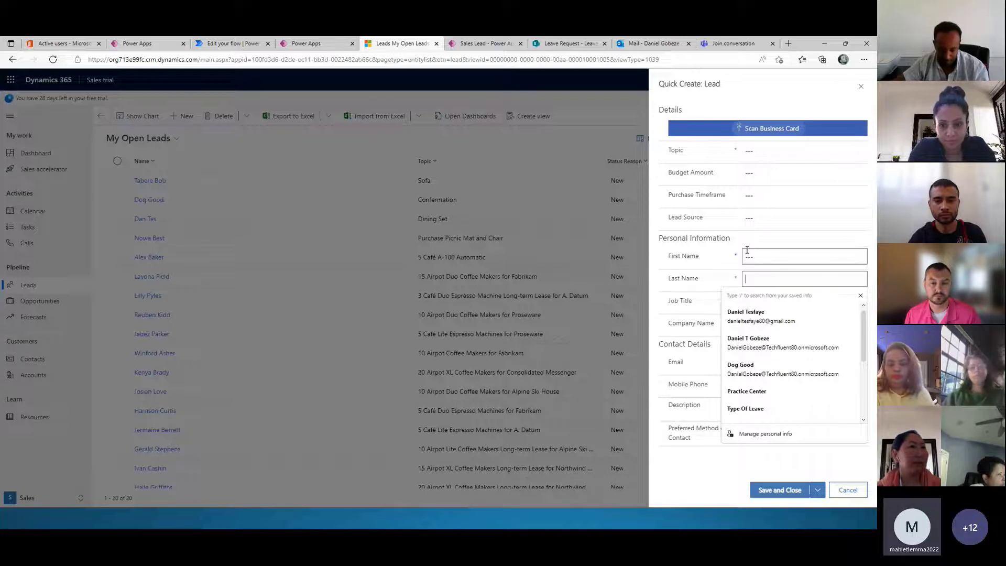
type("go")
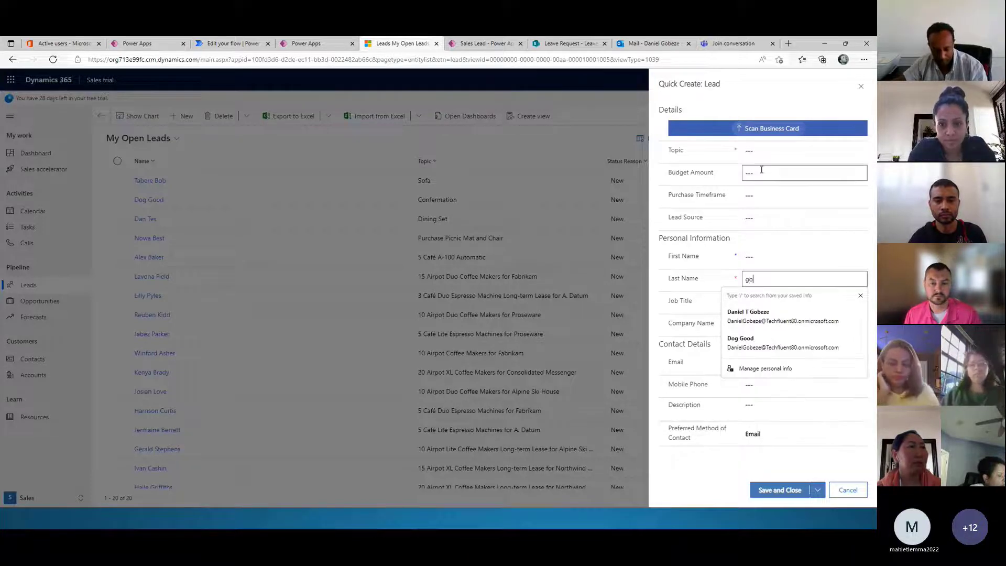
type("beze")
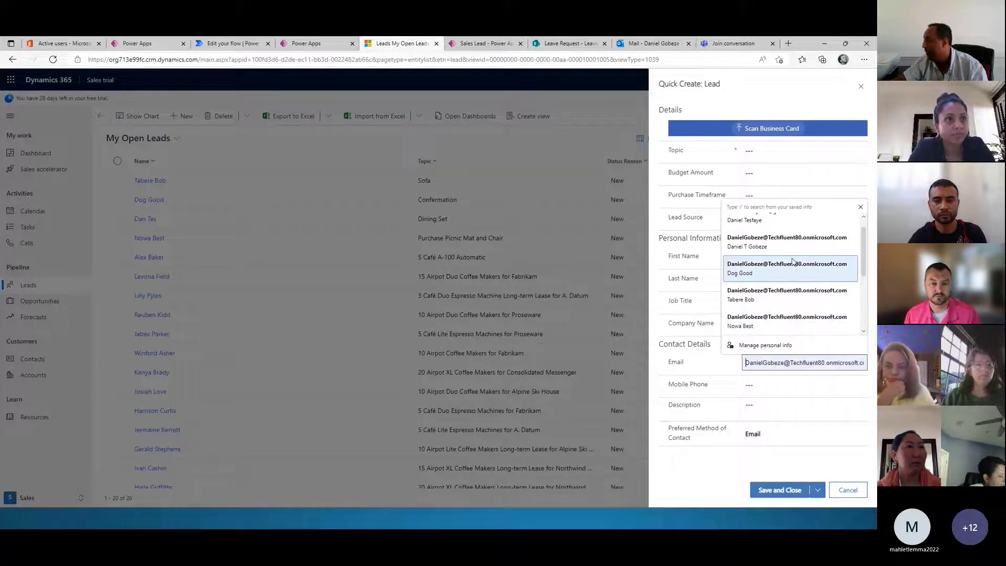
left_click(788, 268)
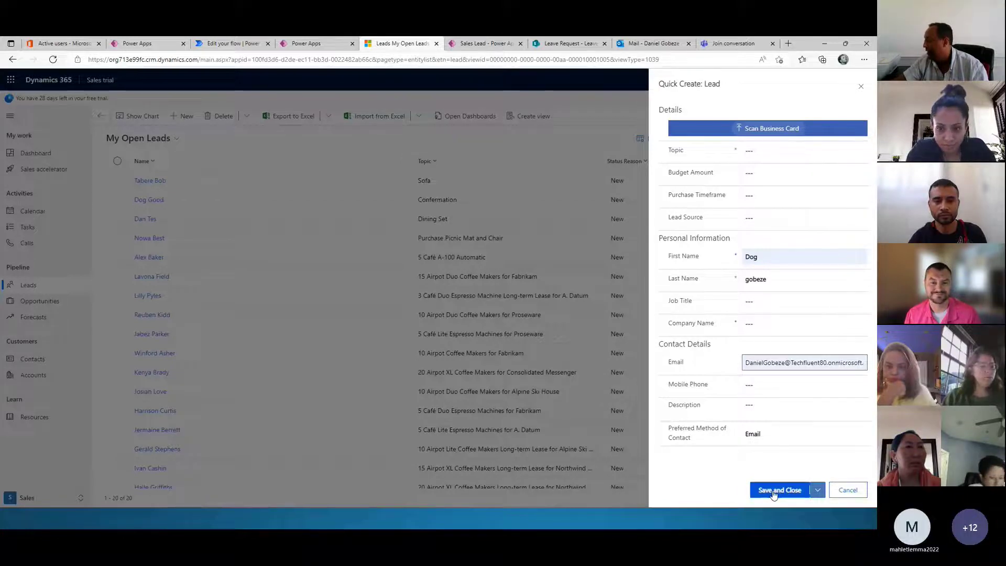
left_click(780, 489)
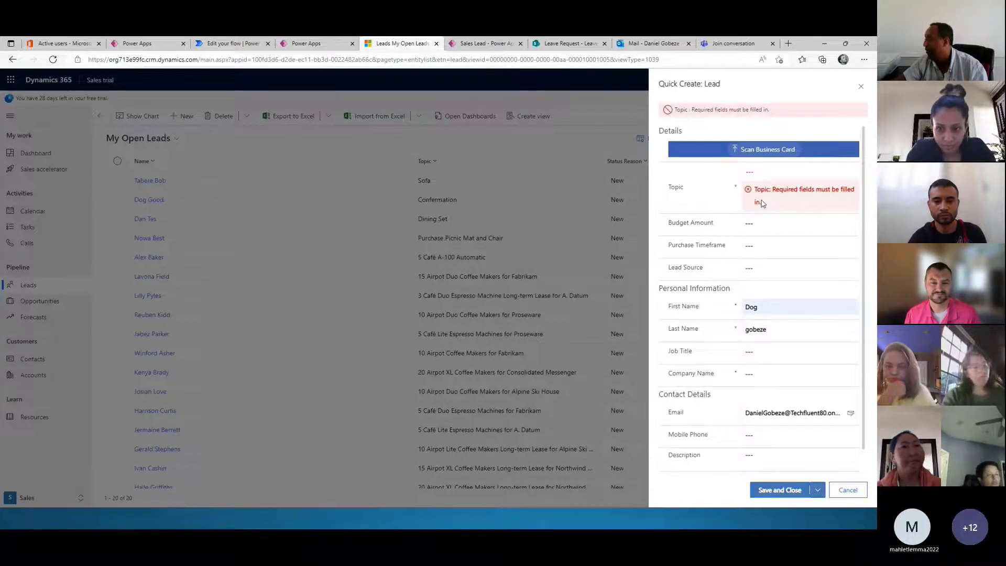
Fill the required Topic with 'set' and save the lead again
left_click(799, 173)
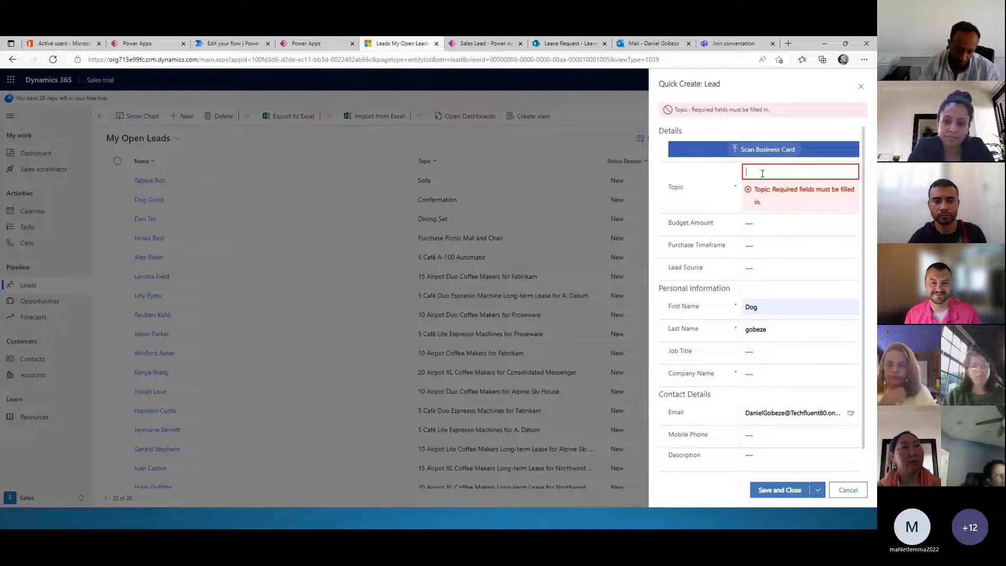
type("se")
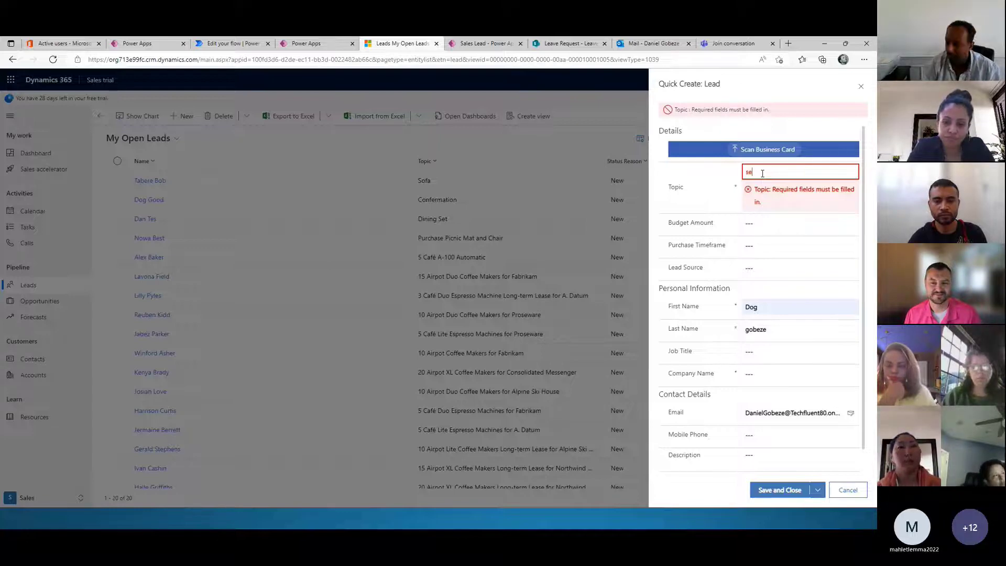
type("t")
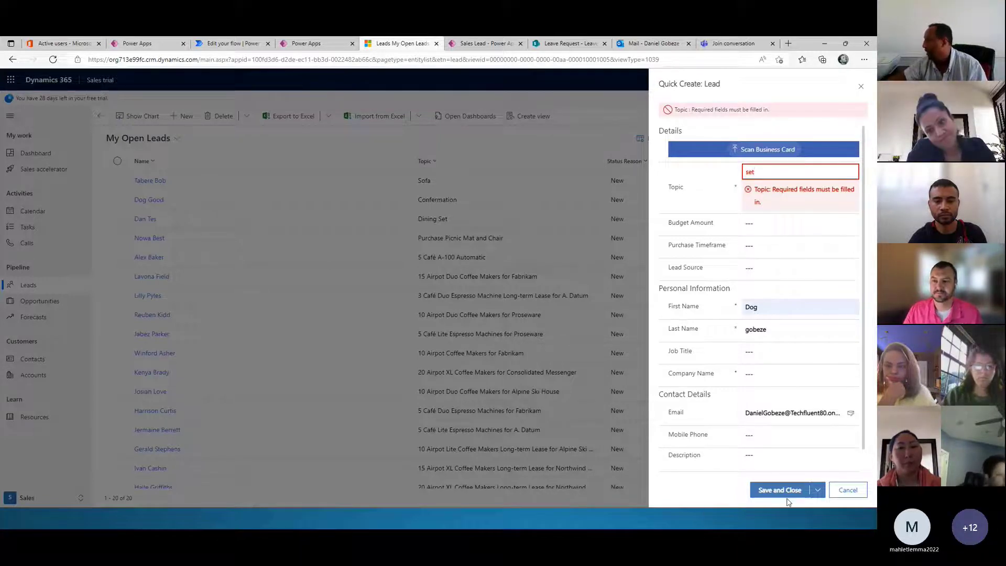
left_click(778, 490)
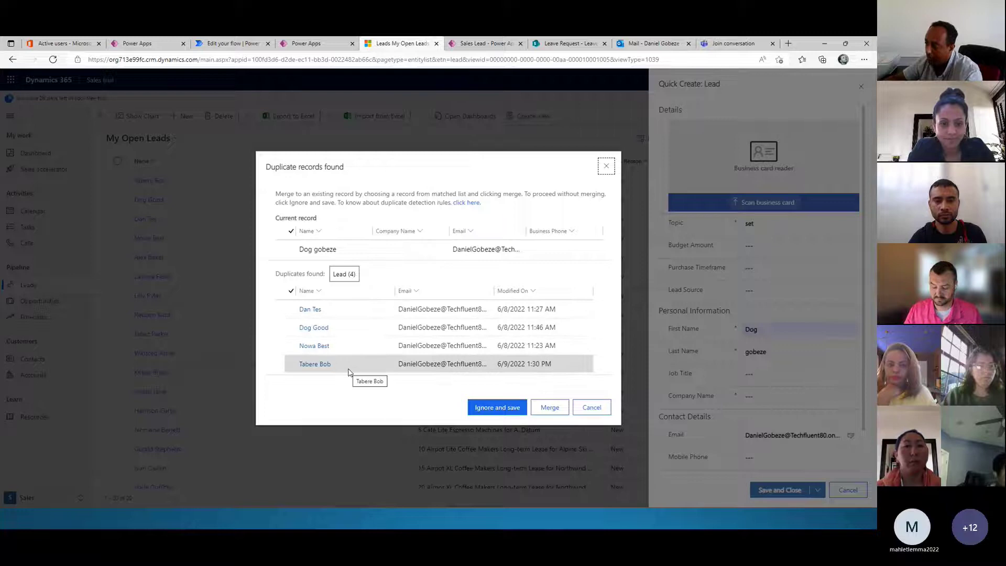
mouse_move(421, 371)
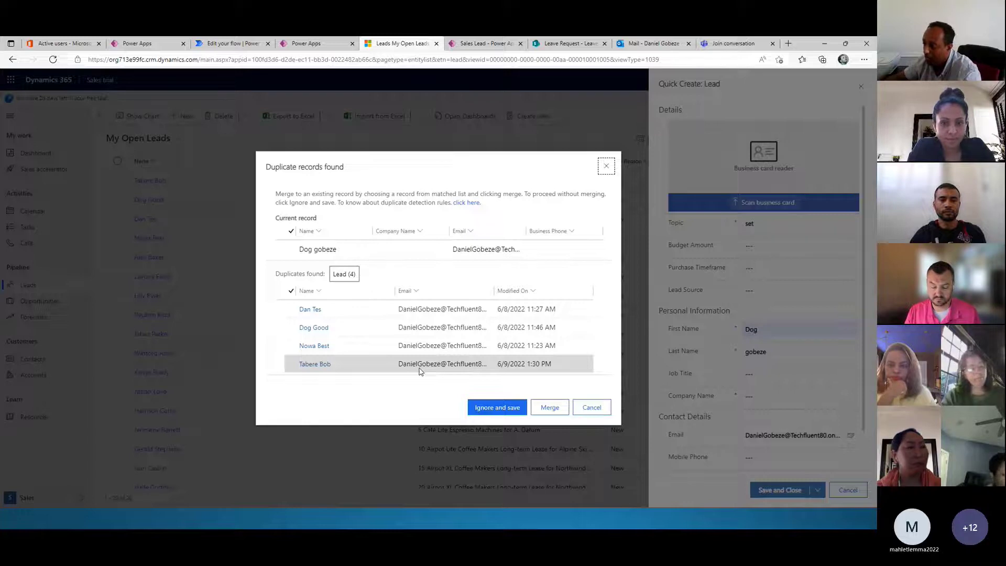
mouse_move(443, 364)
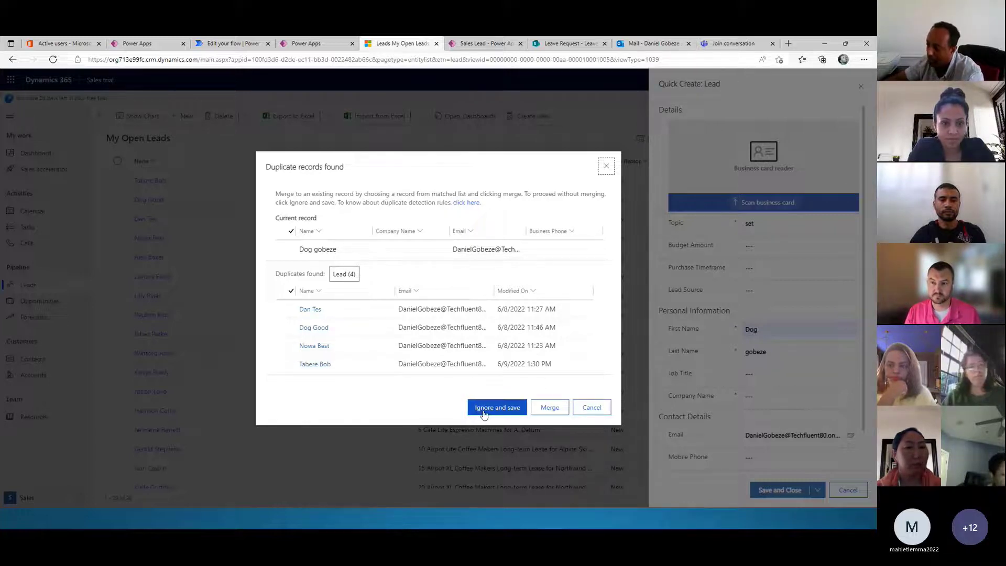
Ignore the four duplicate matches and save the Dog gobeze lead anyway
left_click(497, 406)
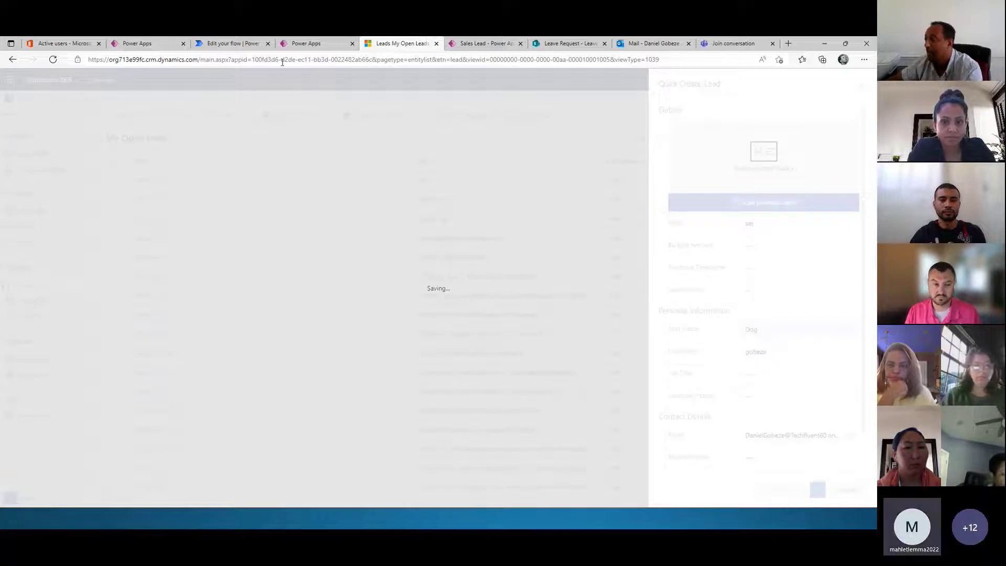
left_click(231, 43)
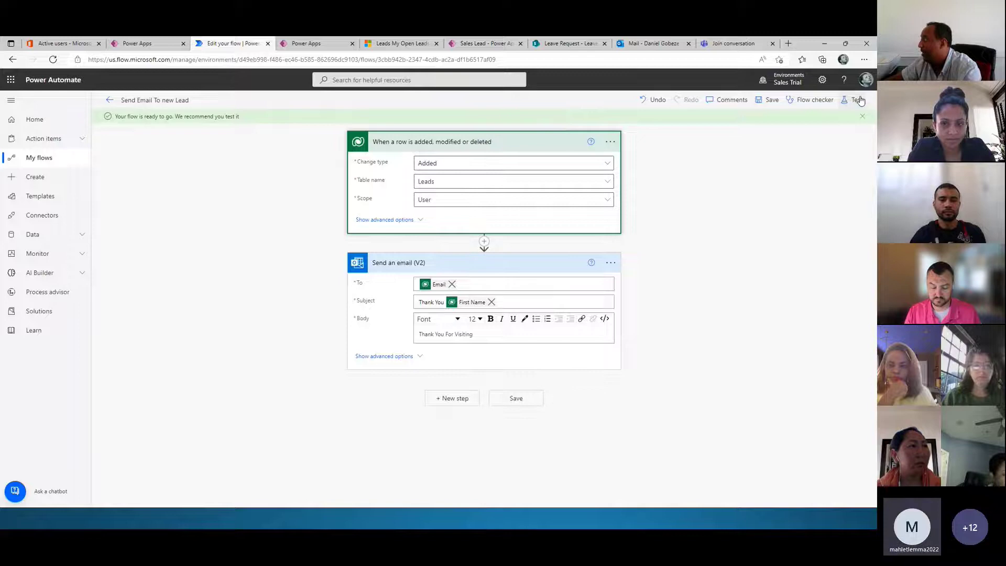
Run a manual Save & Test of the Send Email To new Lead flow, then check the mailbox
left_click(857, 100)
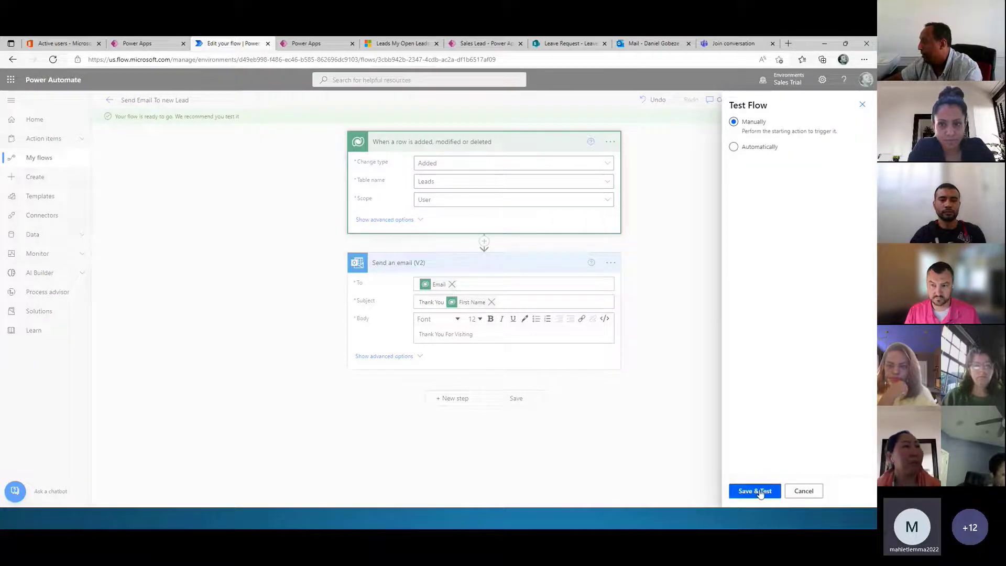
left_click(754, 491)
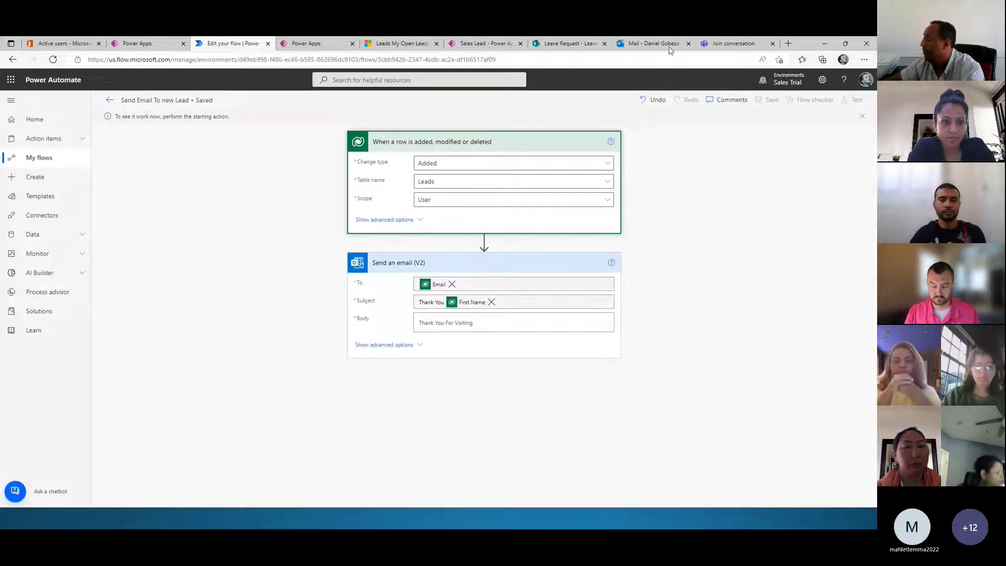
left_click(650, 43)
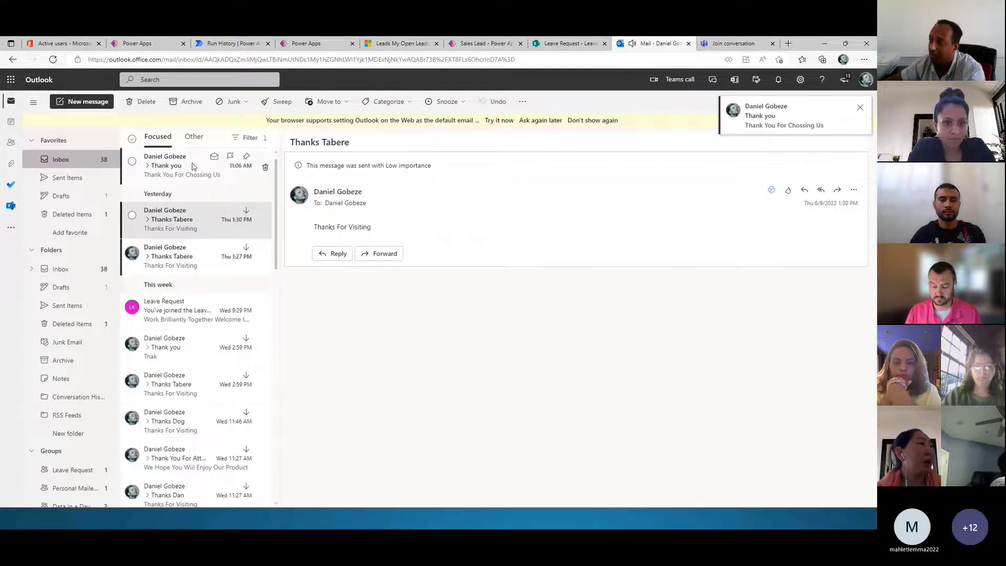
View the newest Thank You Dog email in the Outlook inbox
left_click(181, 165)
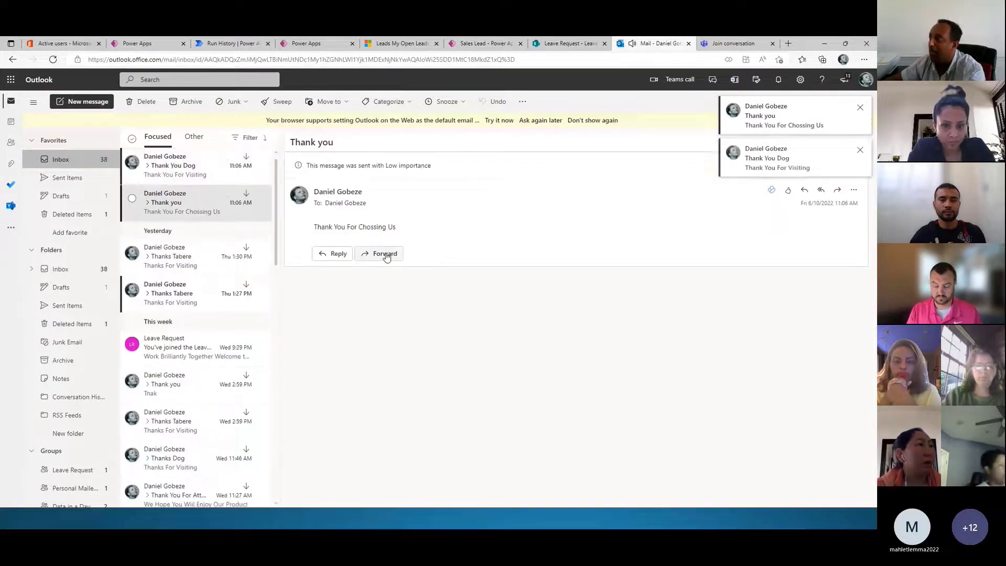
left_click(860, 107)
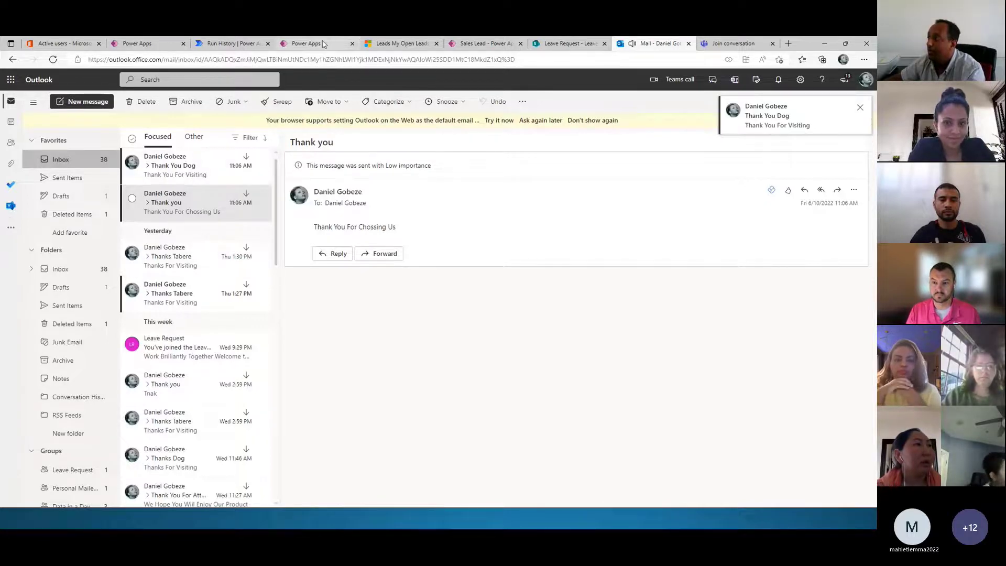
left_click(484, 43)
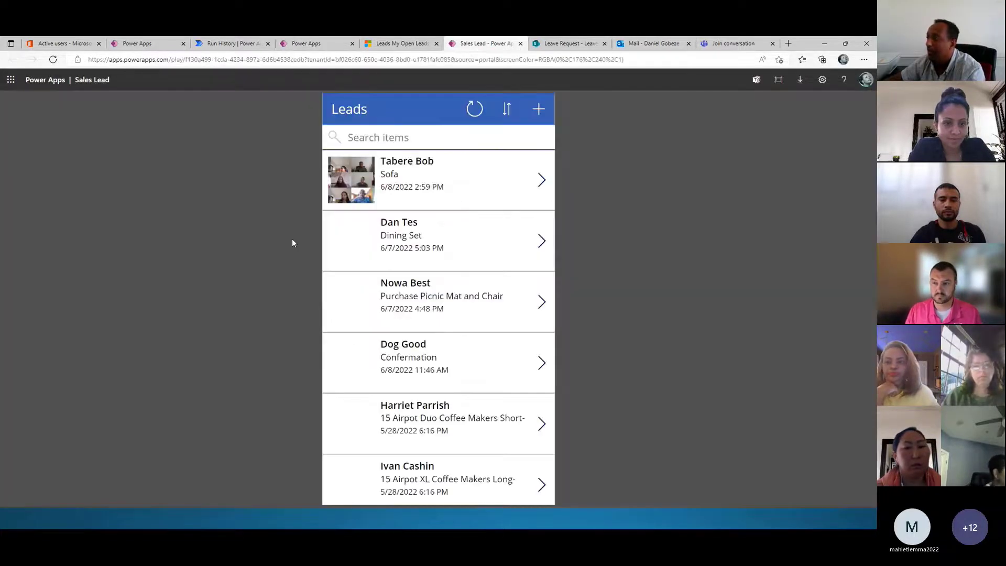
Refresh the Leads gallery and scroll to find the Dog gobeze lead with topic 'set'
left_click(52, 59)
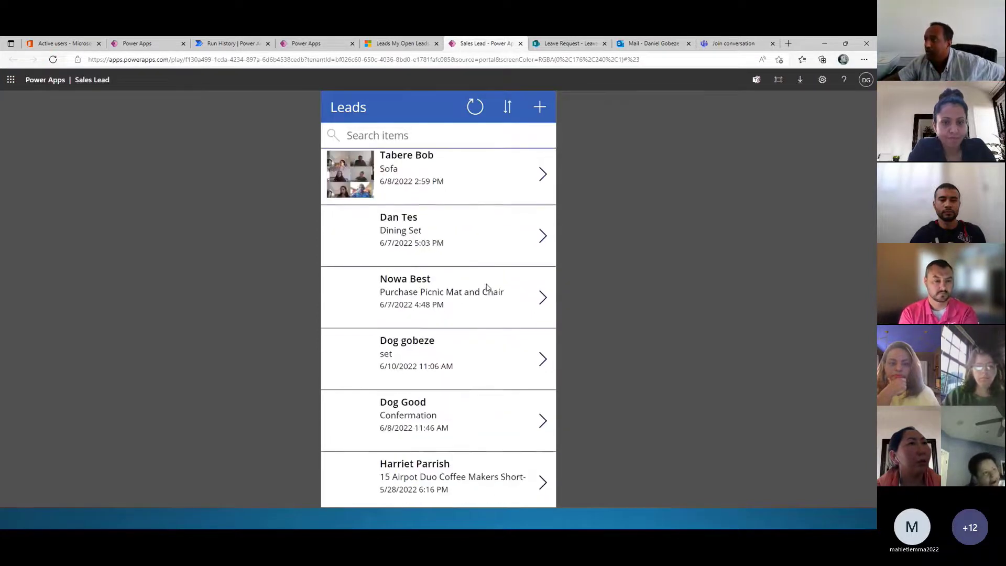
scroll("down", 3)
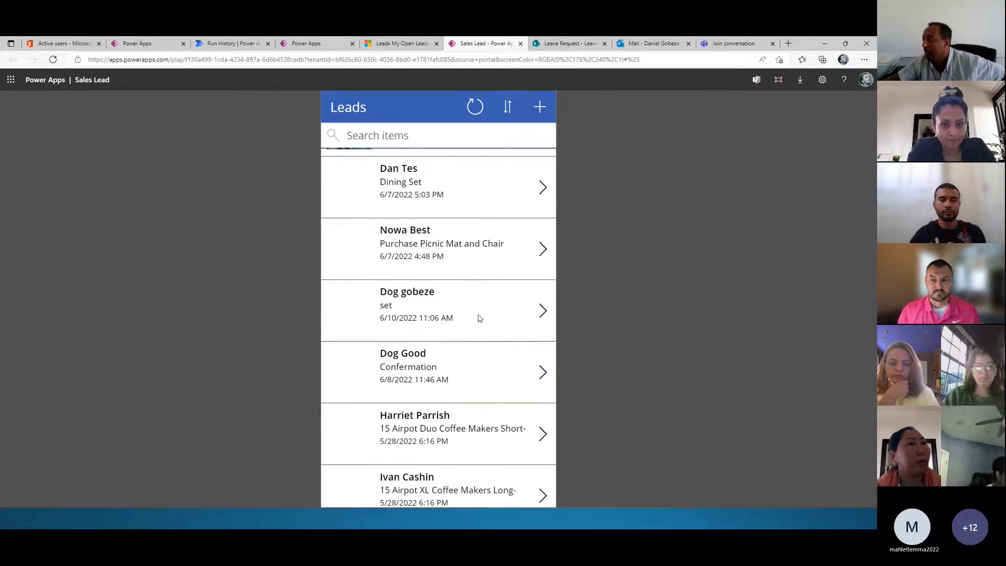
scroll("up", 3)
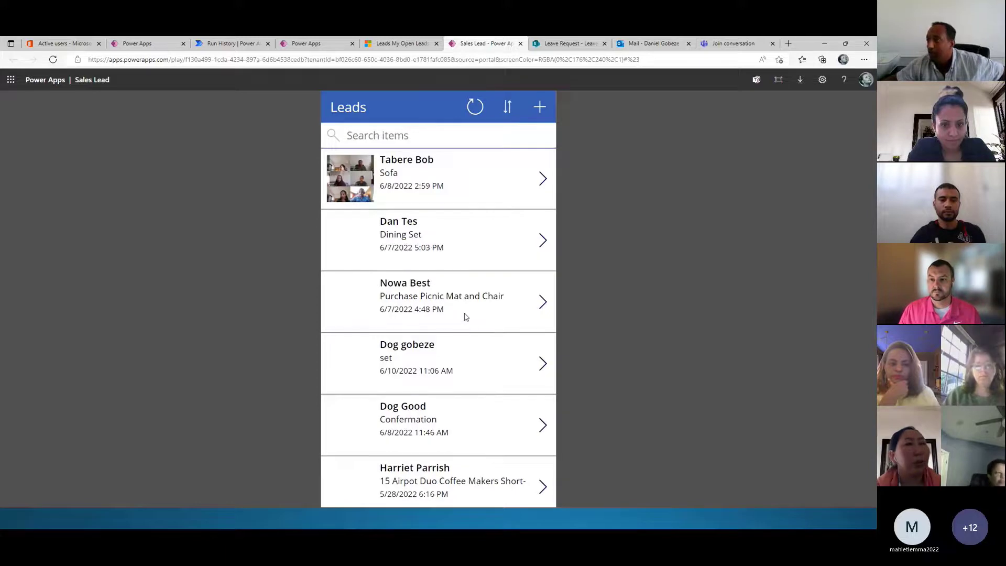
mouse_move(469, 208)
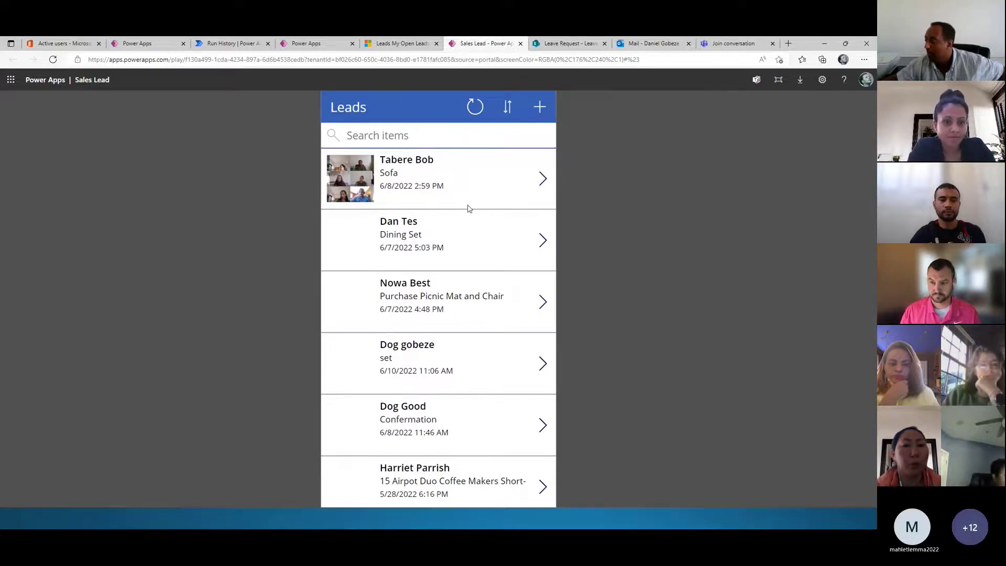
Edit the Tabere Bob 'Sofa' lead and list its Status Reason choices
left_click(438, 178)
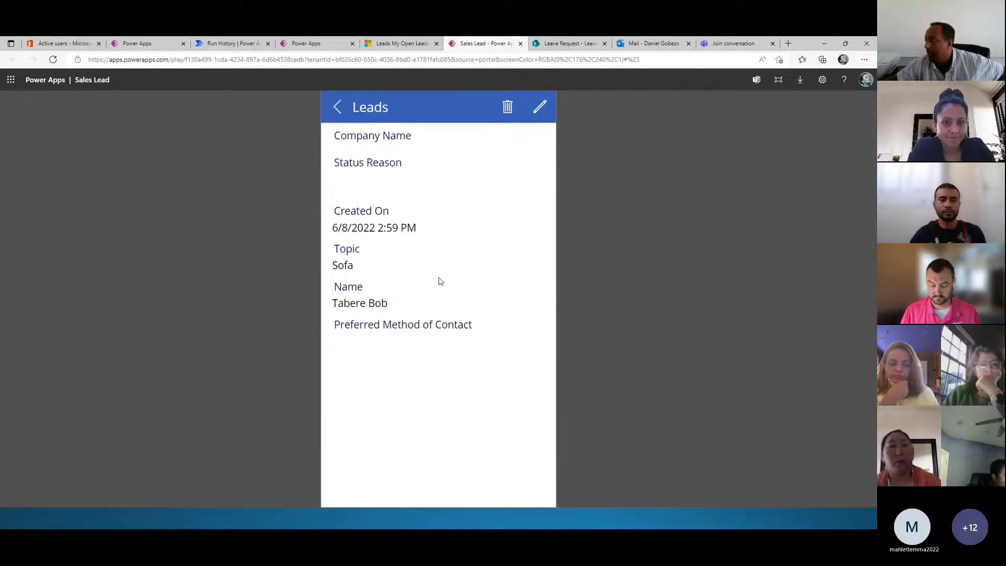
mouse_move(516, 142)
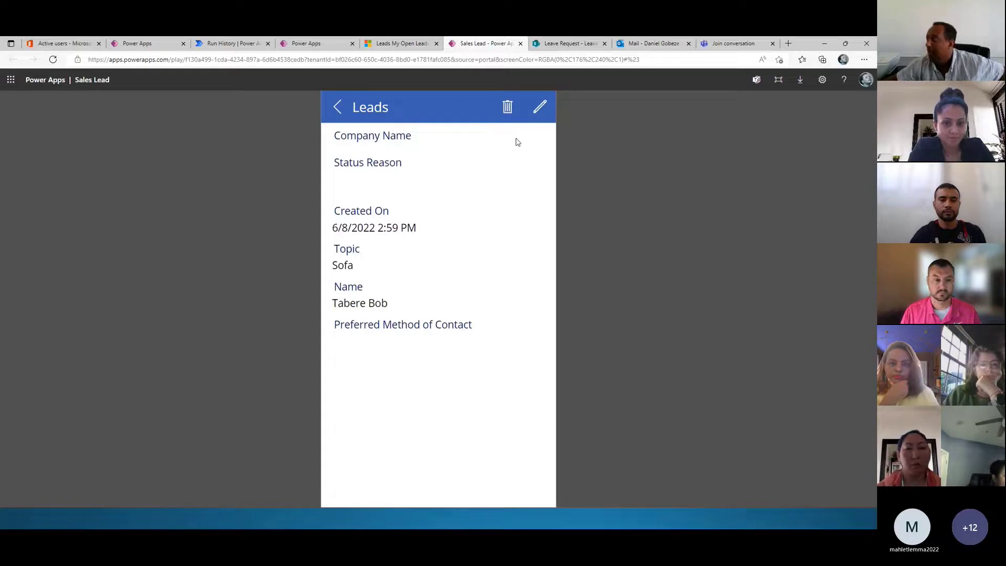
left_click(539, 107)
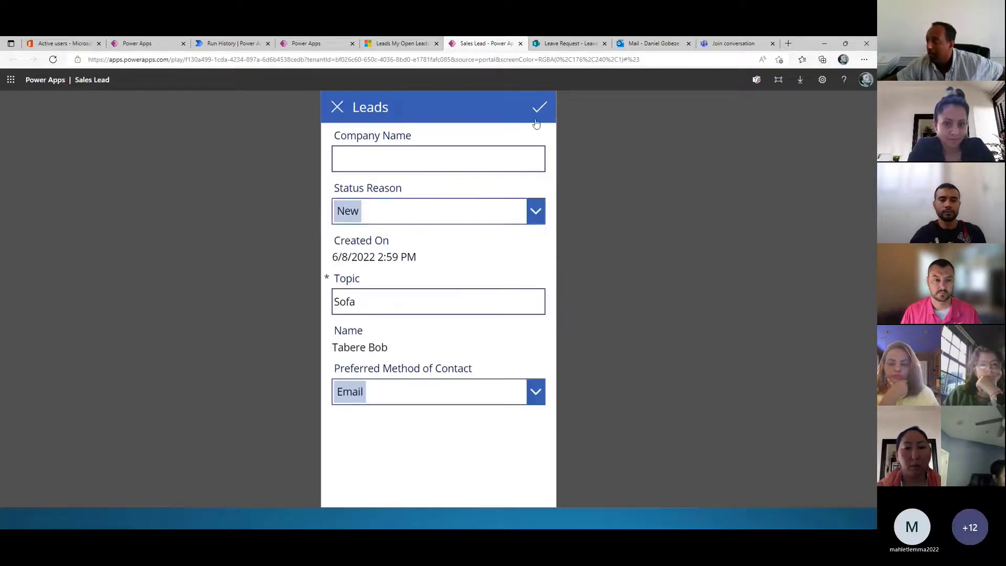
left_click(536, 210)
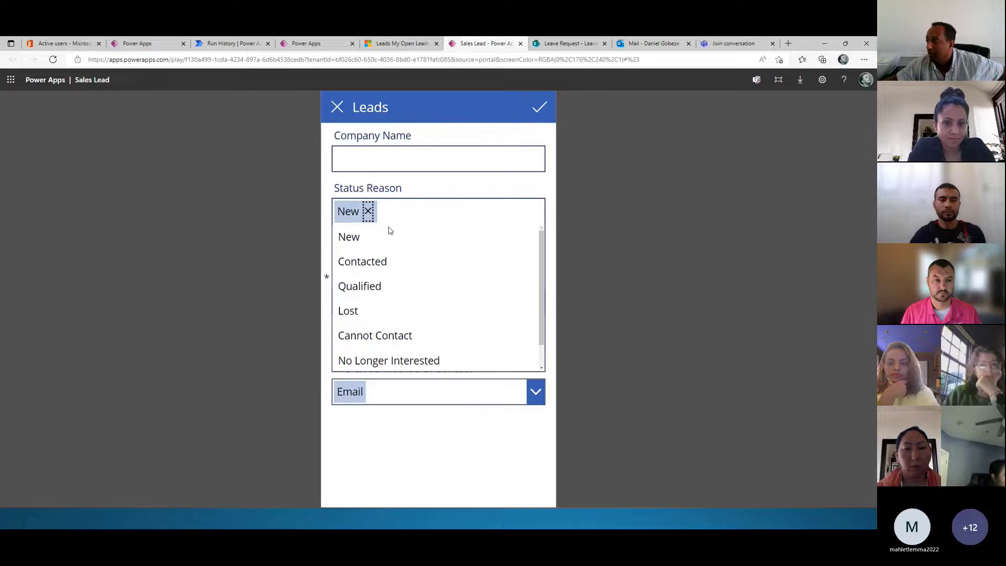
mouse_move(377, 261)
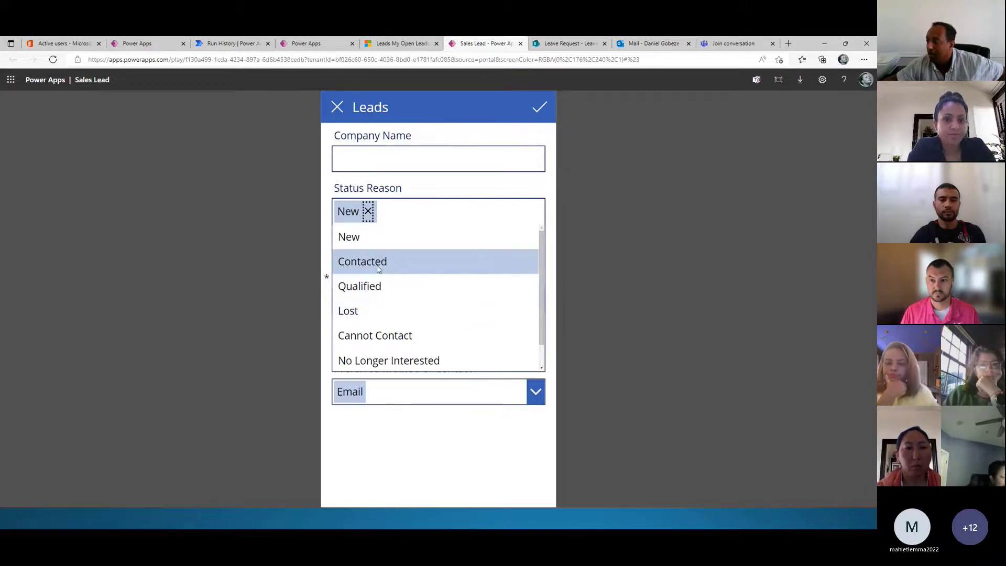
mouse_move(578, 188)
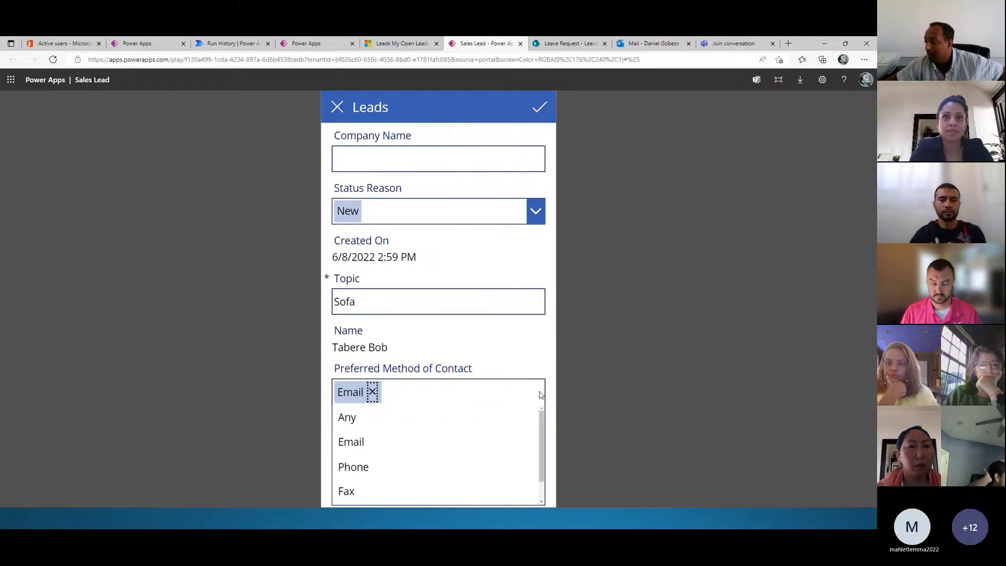
mouse_move(346, 490)
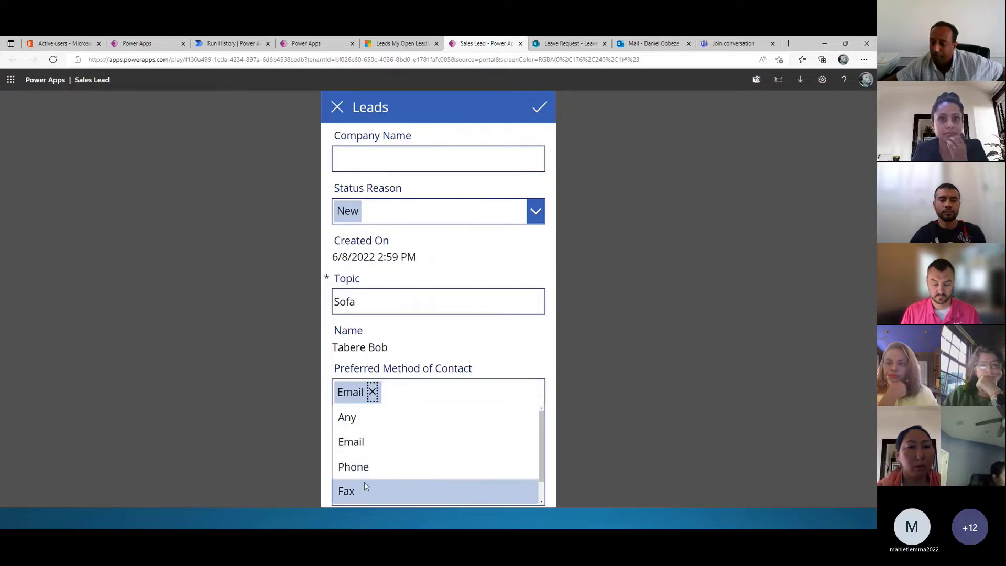